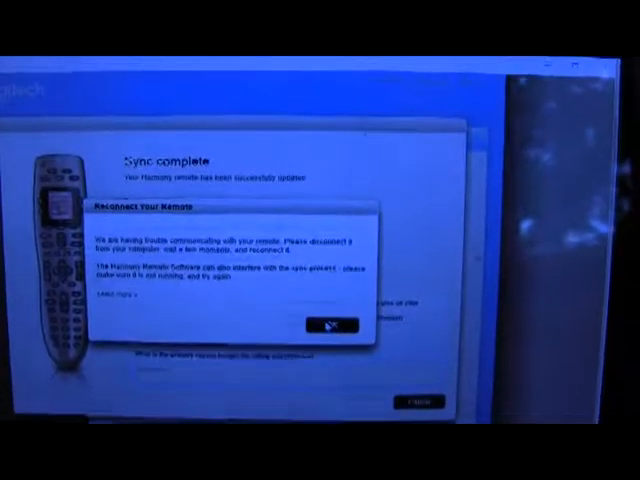
Confirm the 'Reconnect Your Remote' warning with OK so the Harmony sync resumes
click(328, 328)
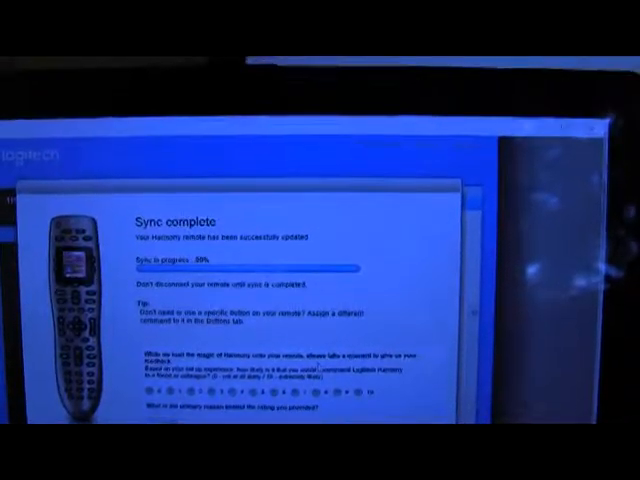